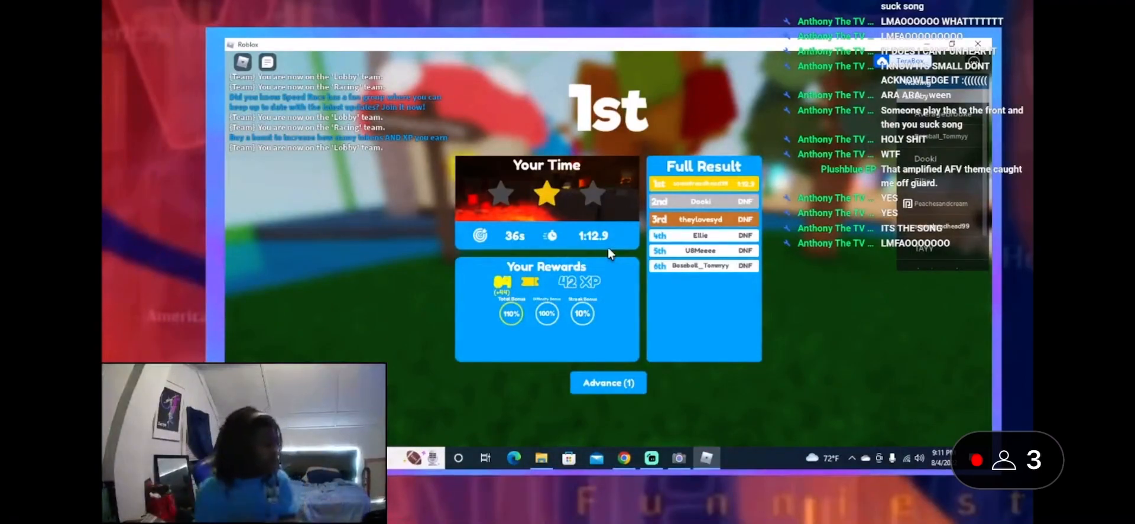
Advance past the 1st-place race results to return to the Enchanted Village lobby
left_click(608, 382)
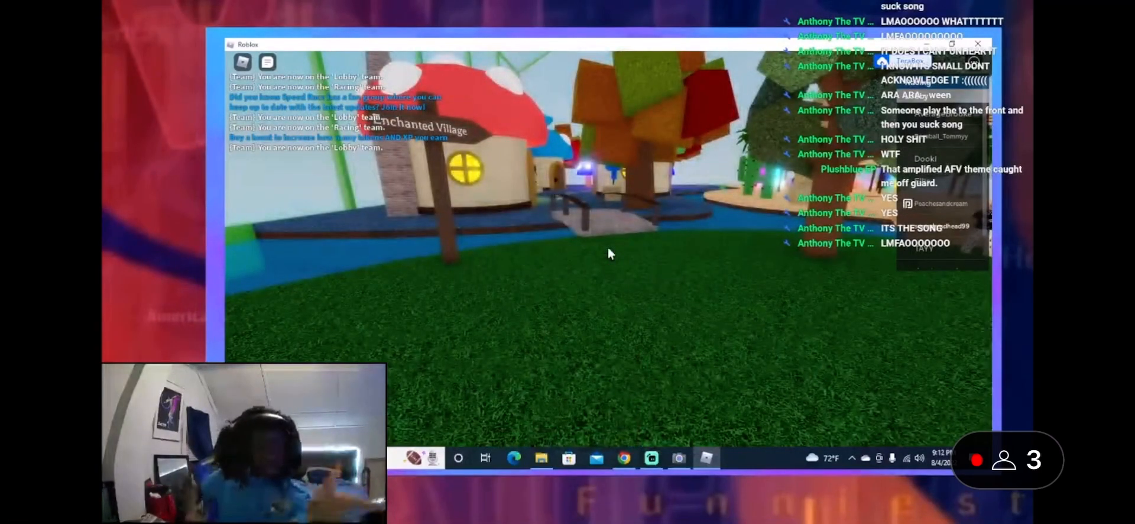